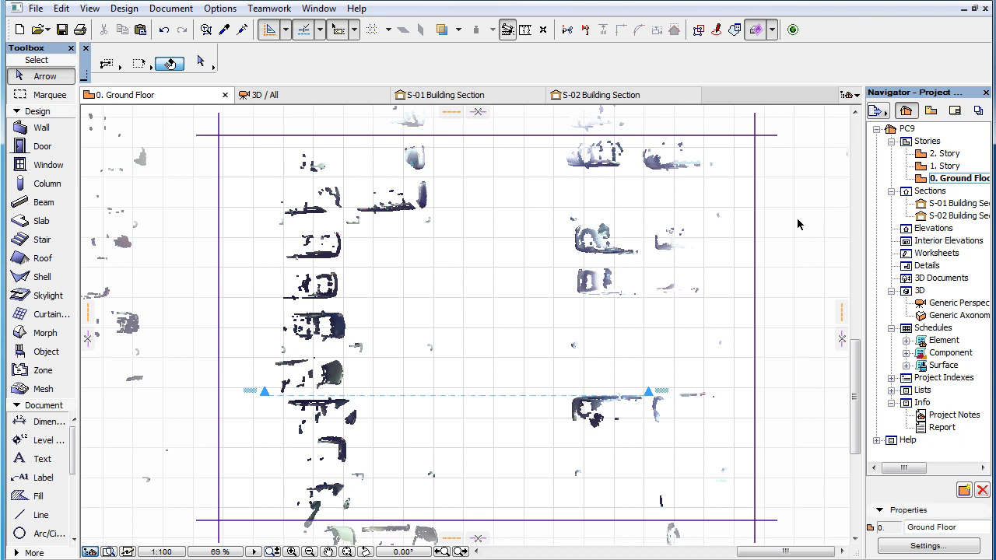
mouse_move(364, 103)
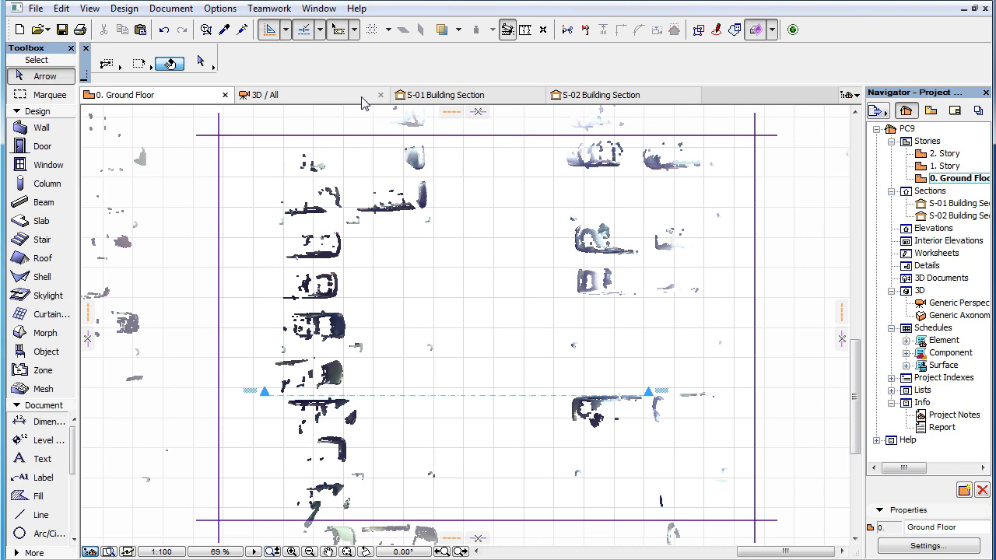
View the point cloud in 3D and return to the Ground Floor plan
left_click(269, 94)
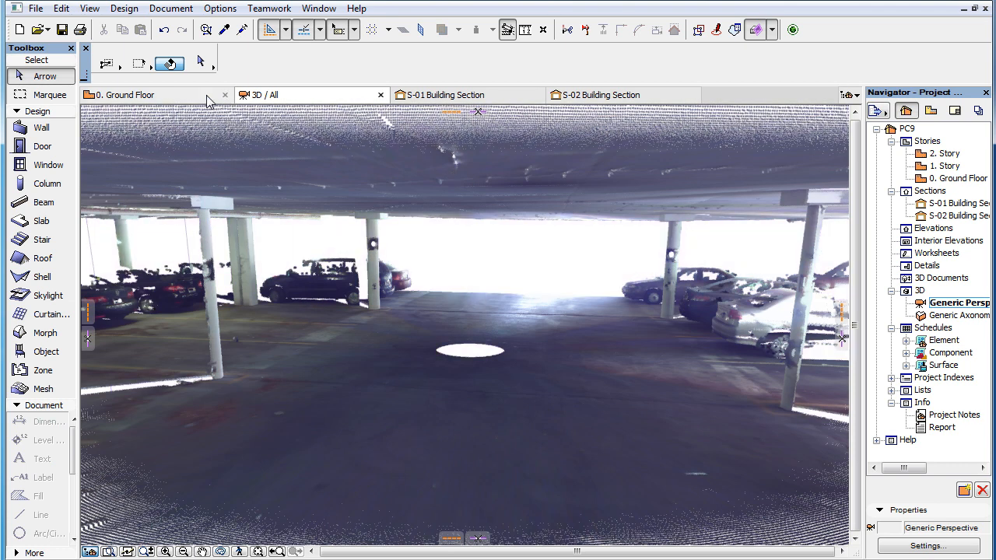
left_click(125, 94)
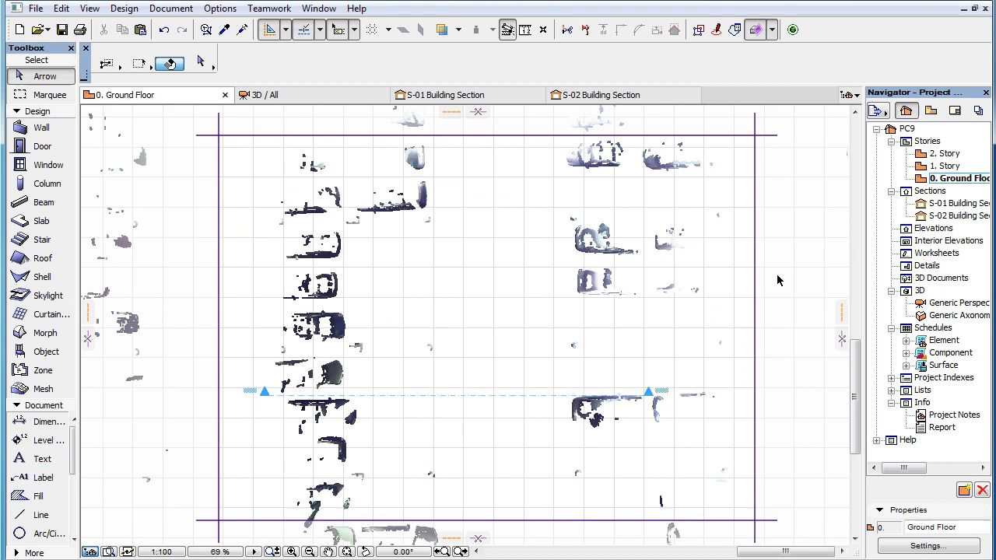
mouse_move(711, 260)
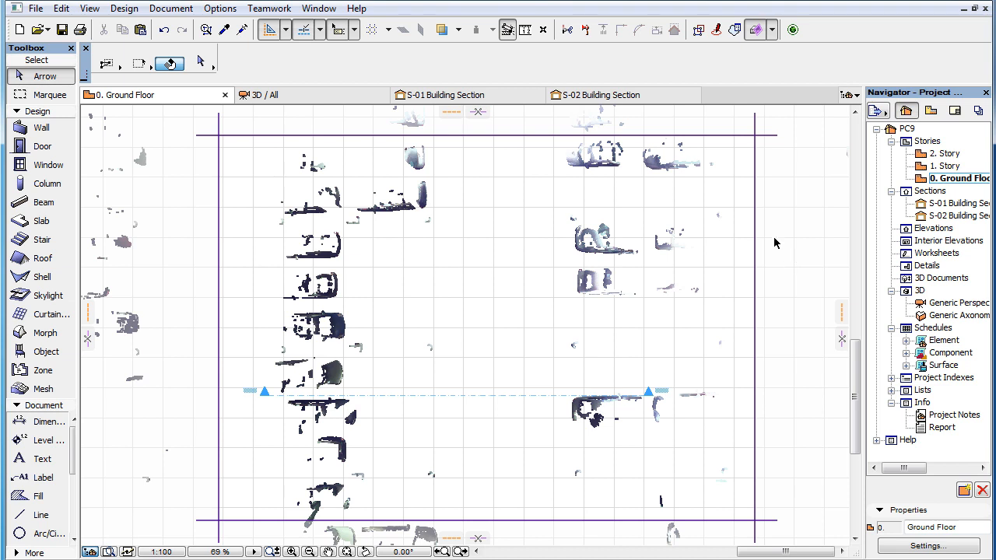
mouse_move(512, 102)
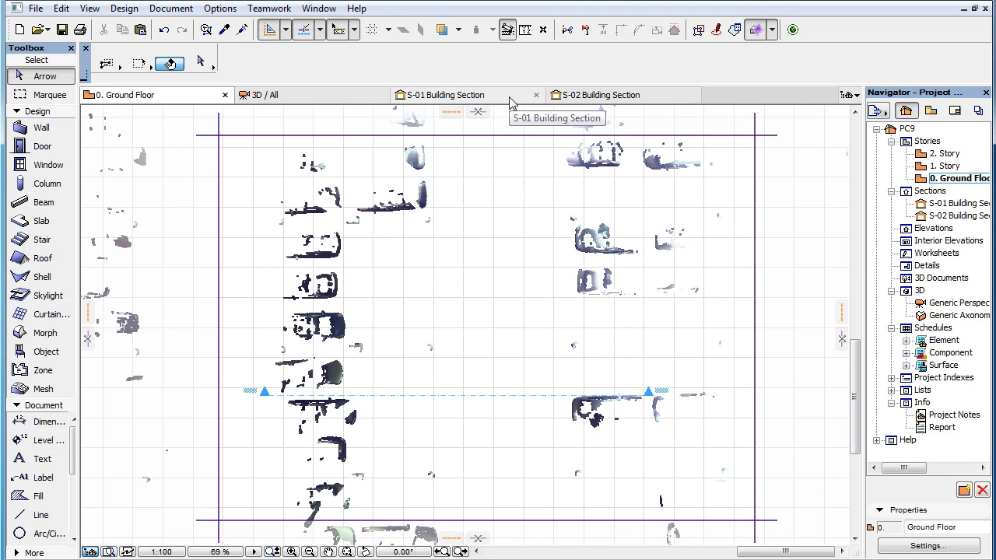
mouse_move(505, 107)
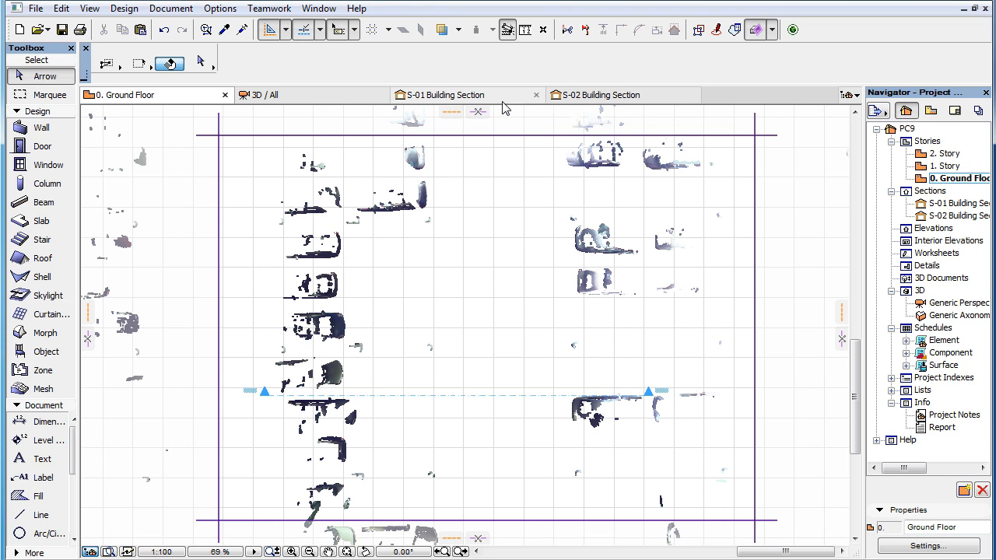
Review Floor Plan Cut Plane settings at 1100 cut height, keeping Show down to at Current Story
left_click(170, 9)
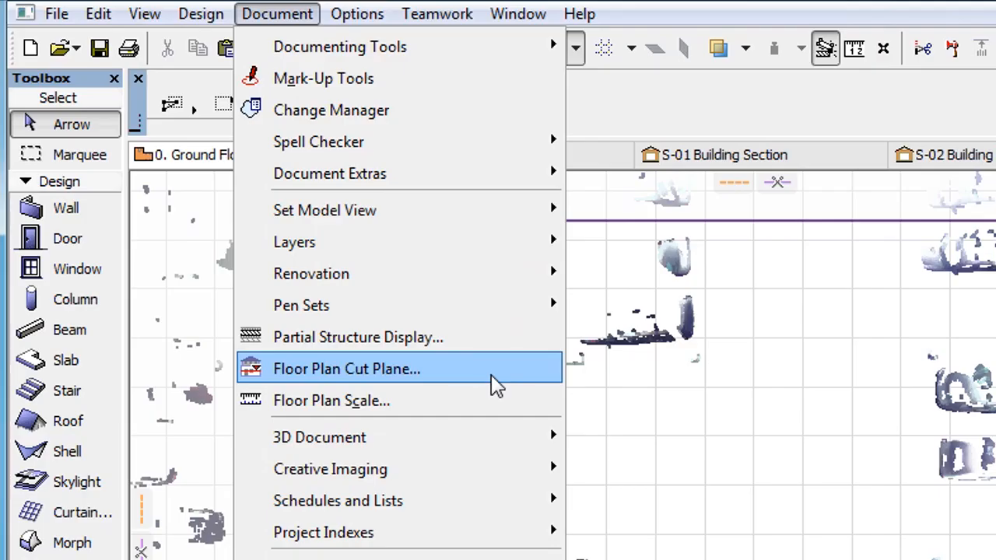
left_click(346, 369)
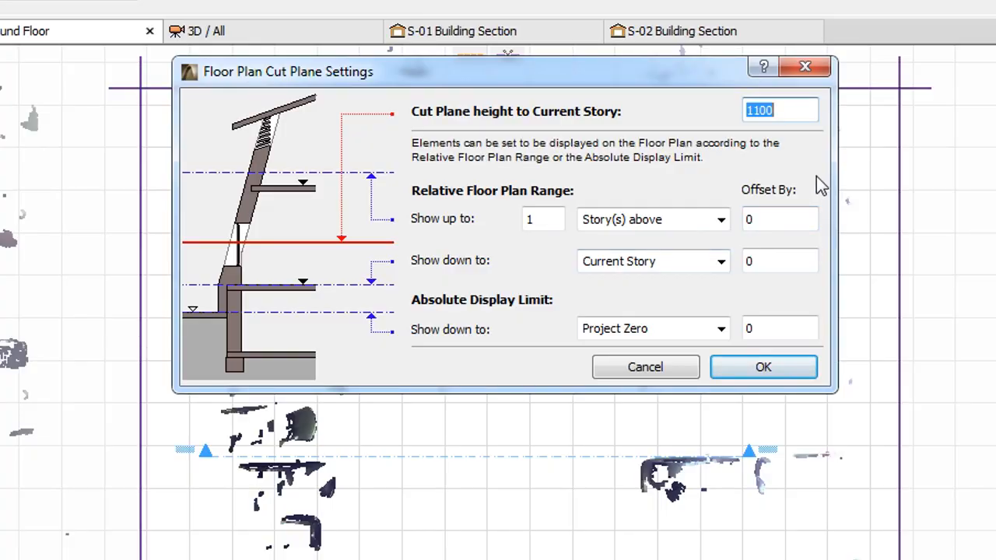
left_click(780, 110)
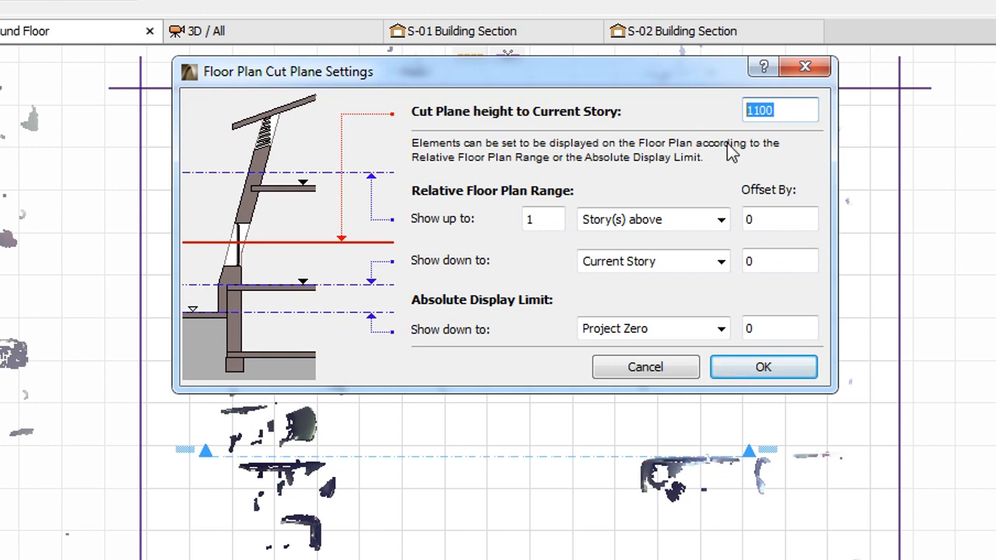
mouse_move(746, 159)
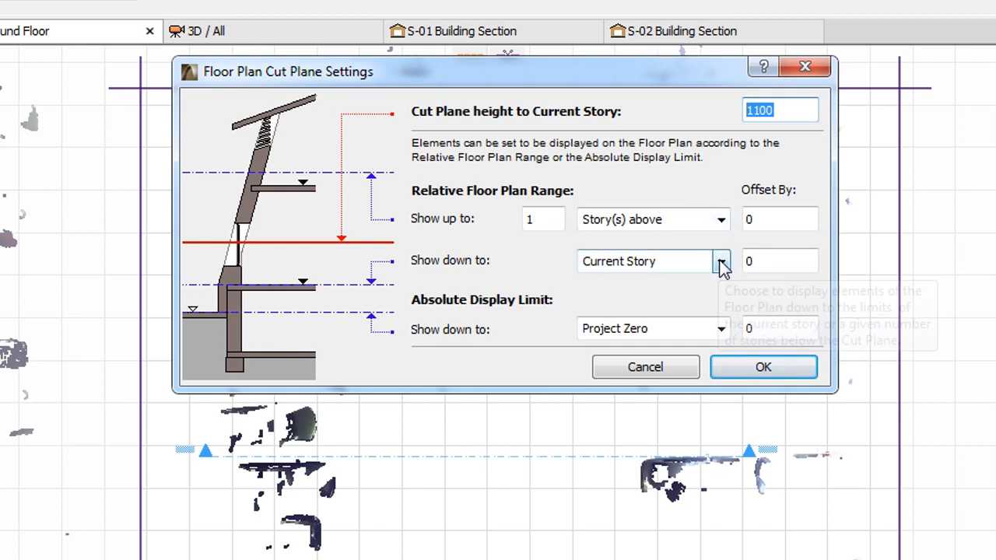
left_click(719, 261)
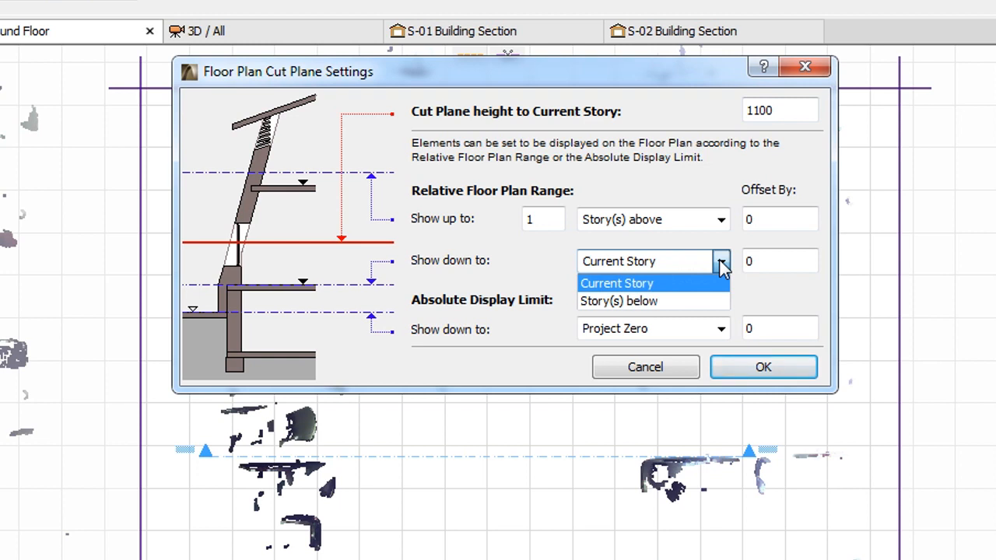
left_click(617, 283)
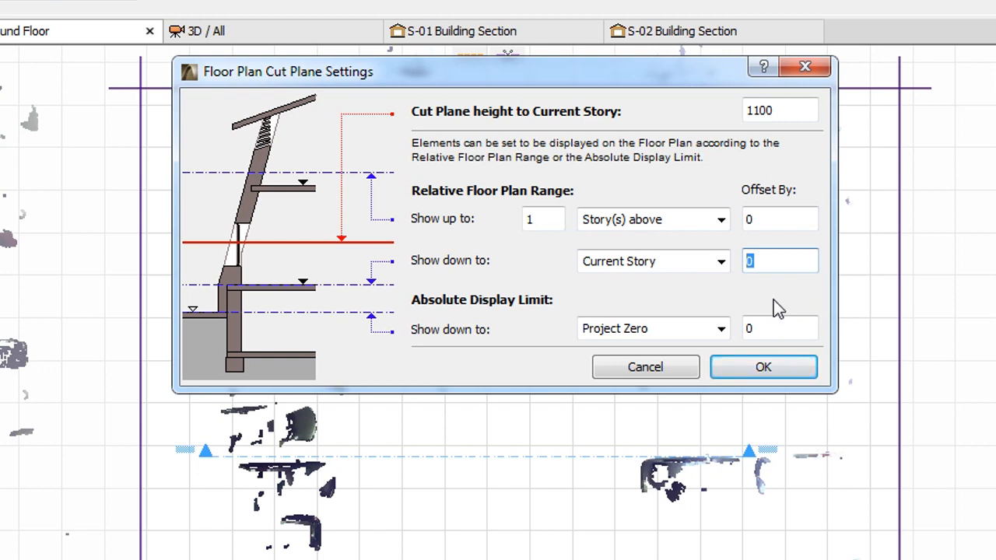
left_click(764, 366)
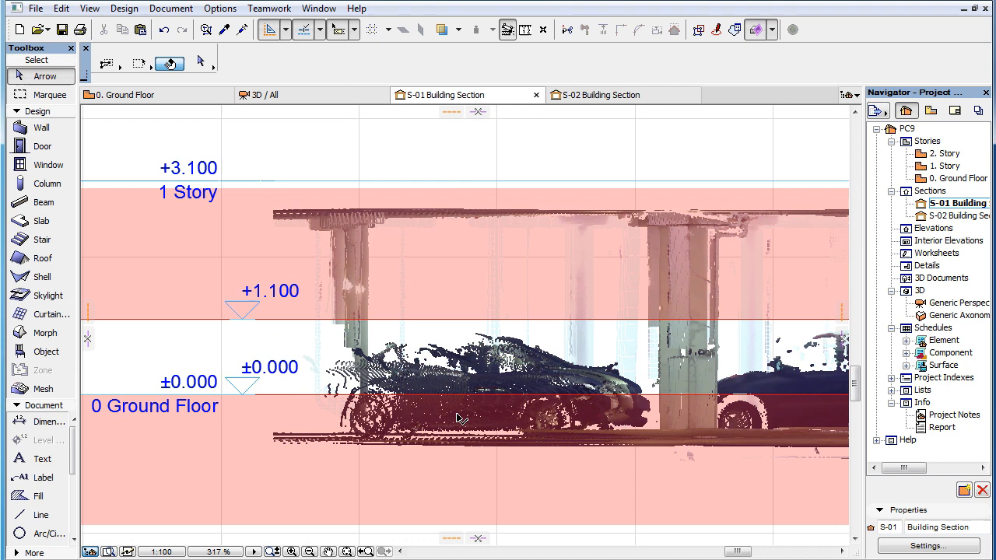
mouse_move(204, 330)
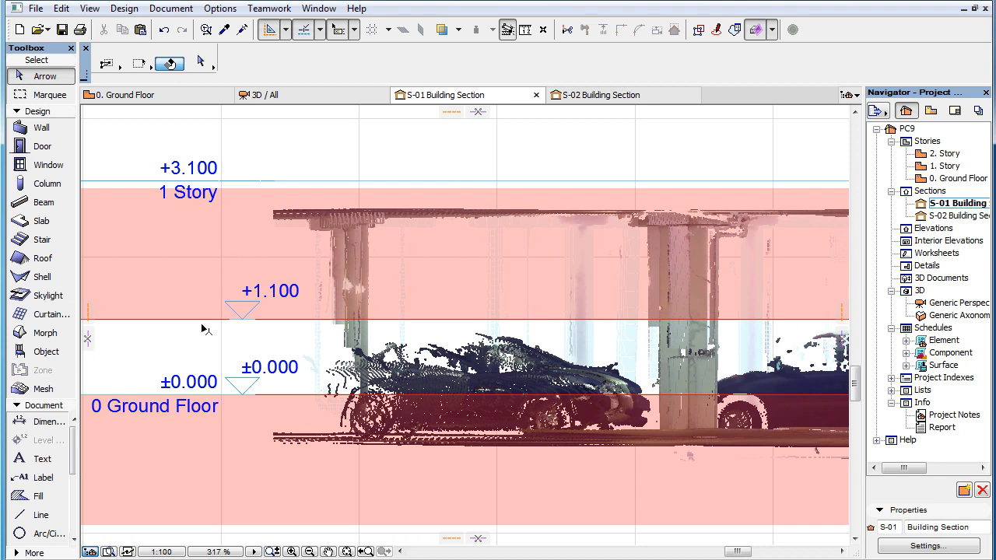
mouse_move(615, 413)
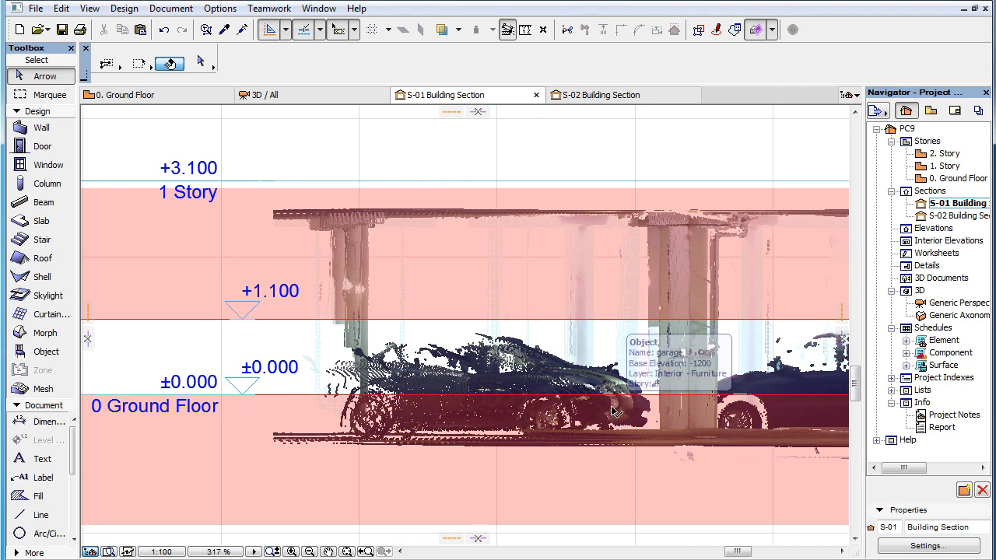
mouse_move(732, 324)
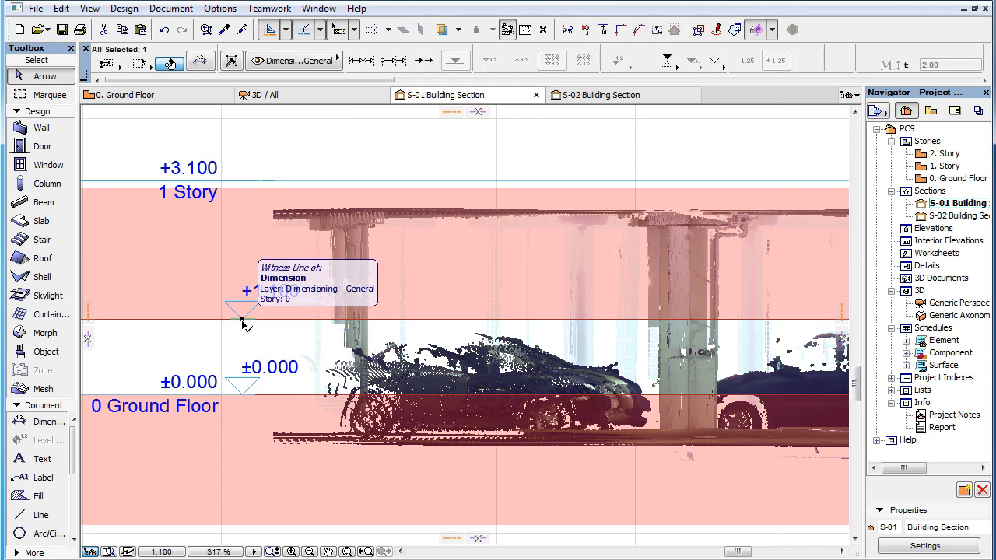
Switch from the building section back to the 0. Ground Floor plan
left_click(124, 94)
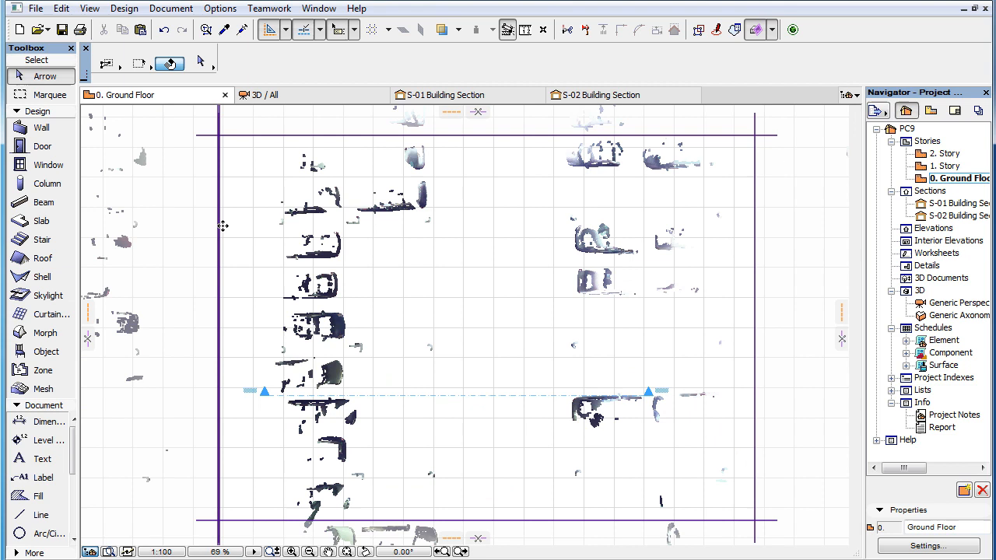
left_click(400, 207)
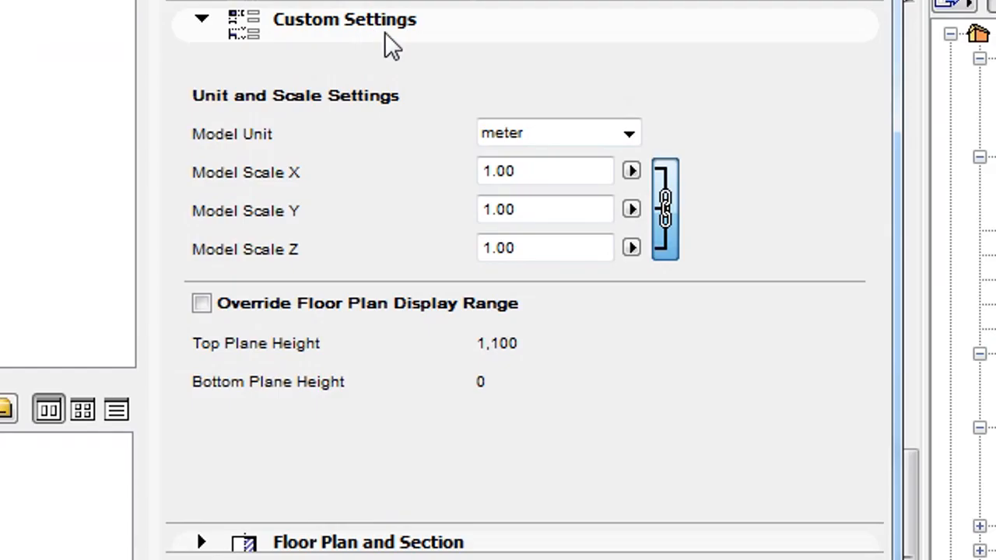
mouse_move(790, 280)
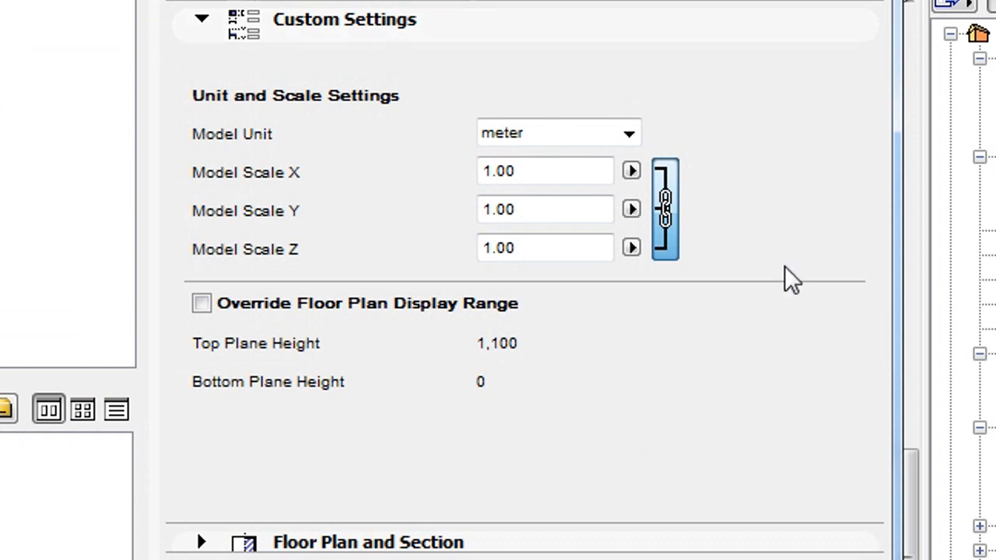
mouse_move(374, 408)
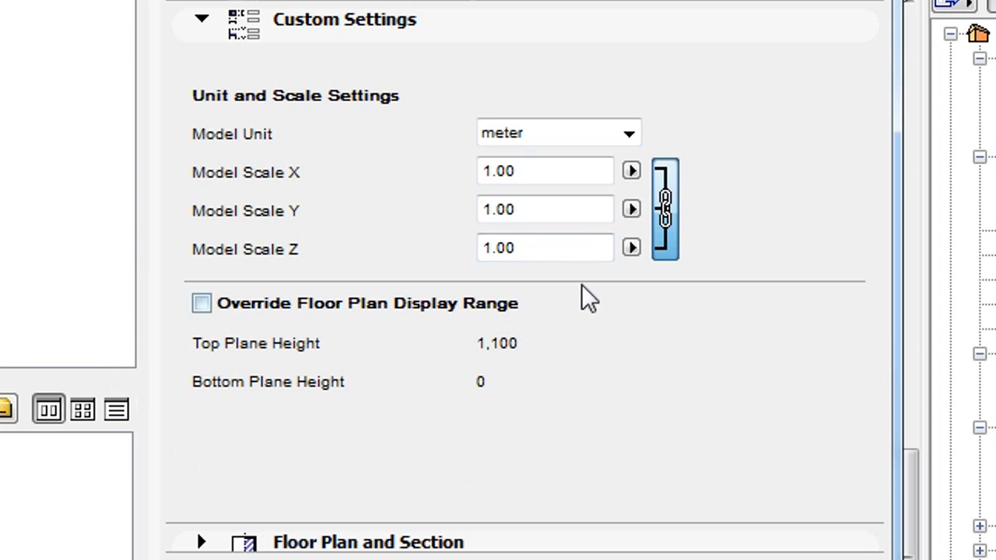
mouse_move(342, 366)
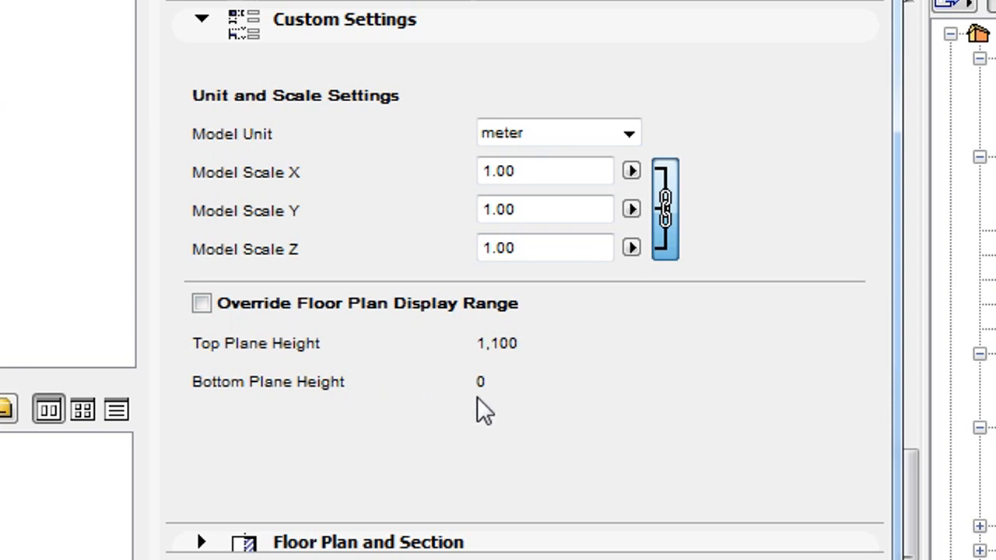
mouse_move(521, 430)
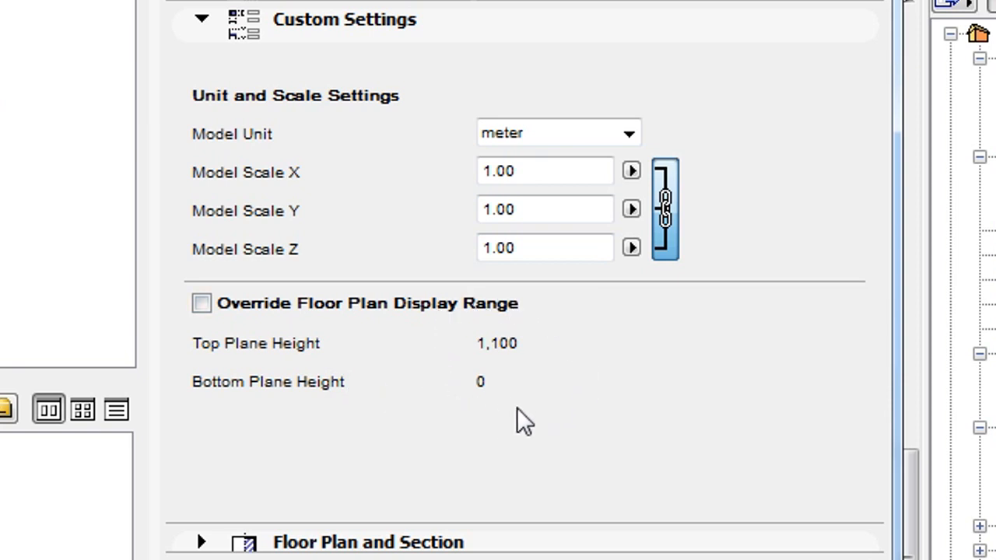
mouse_move(431, 391)
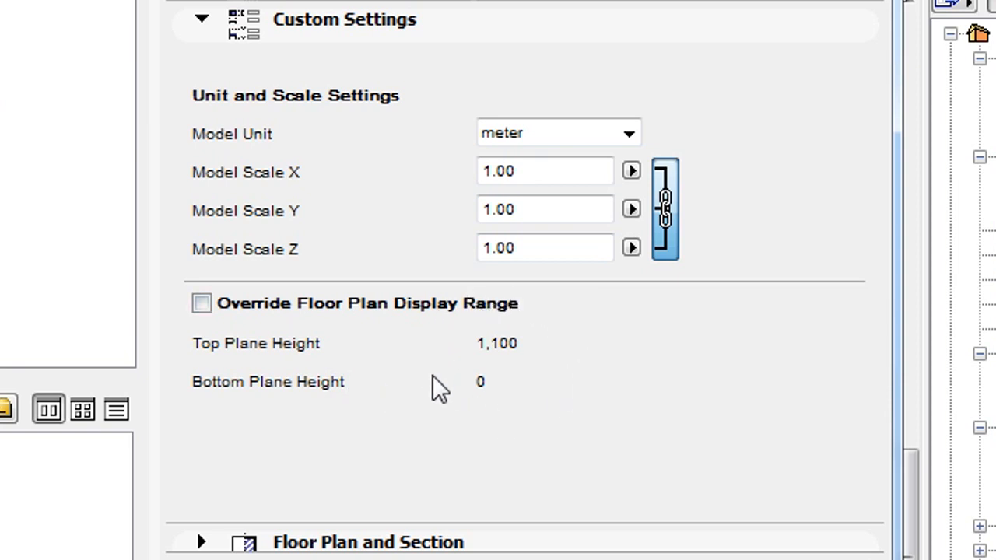
mouse_move(630, 405)
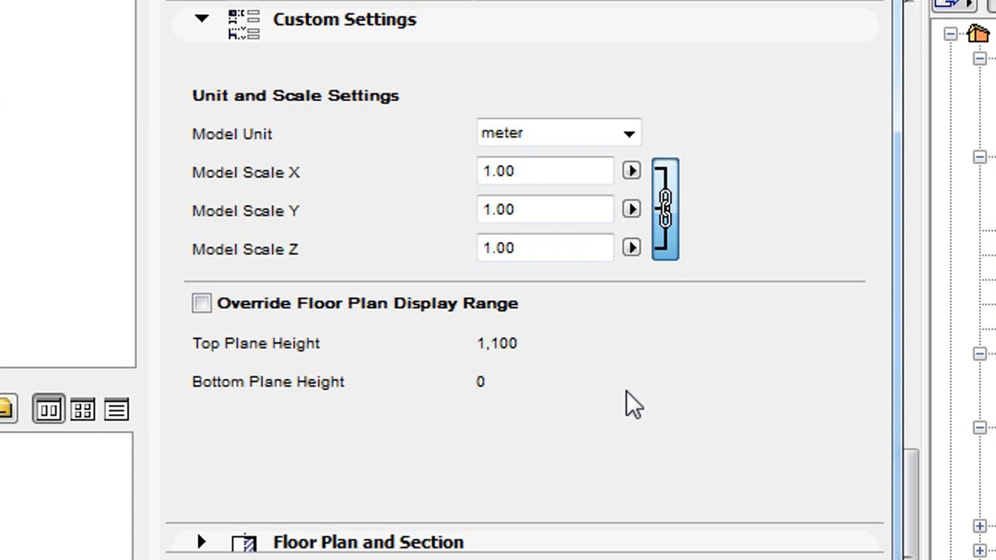
mouse_move(237, 334)
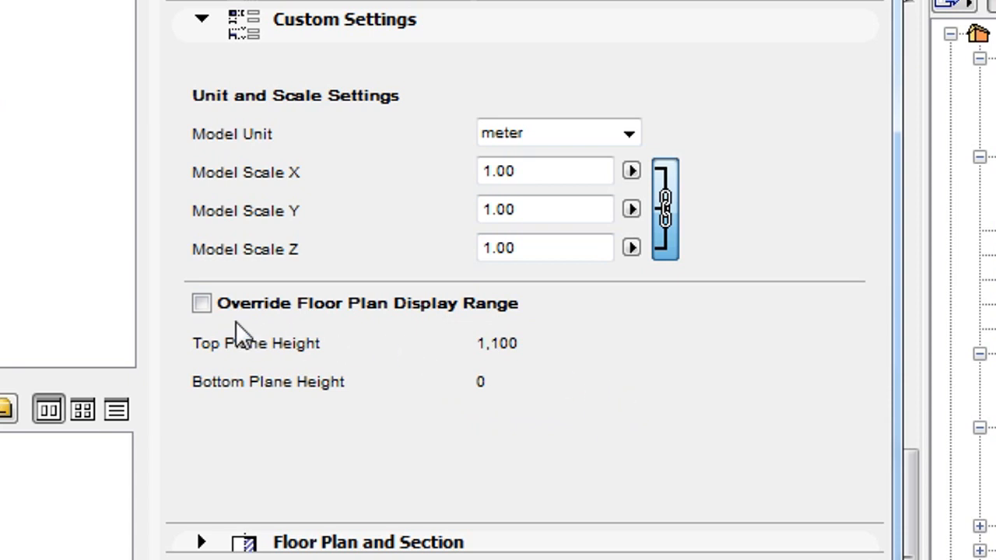
Enable Override Floor Plan Display Range and set the bottom plane height to -1500
left_click(201, 304)
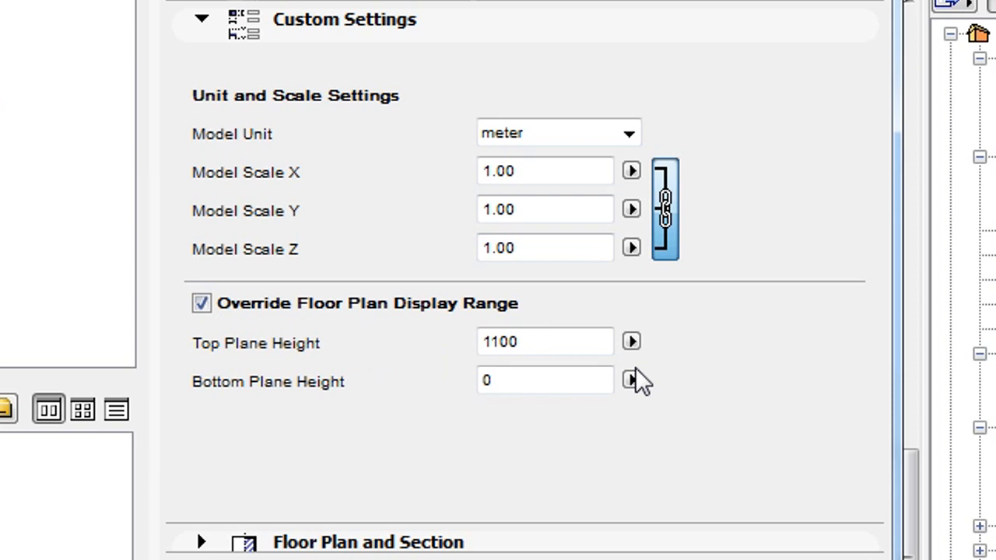
mouse_move(711, 378)
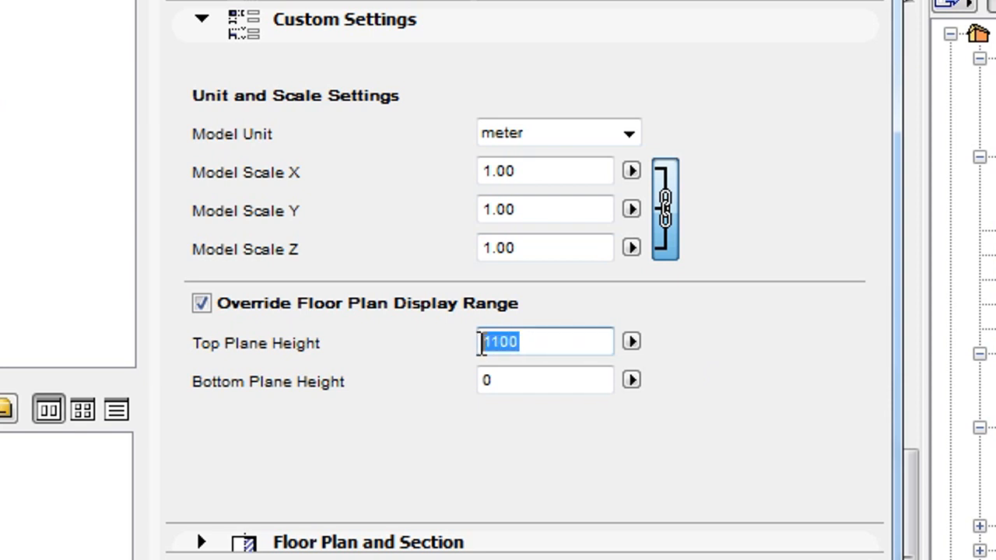
left_click(545, 380)
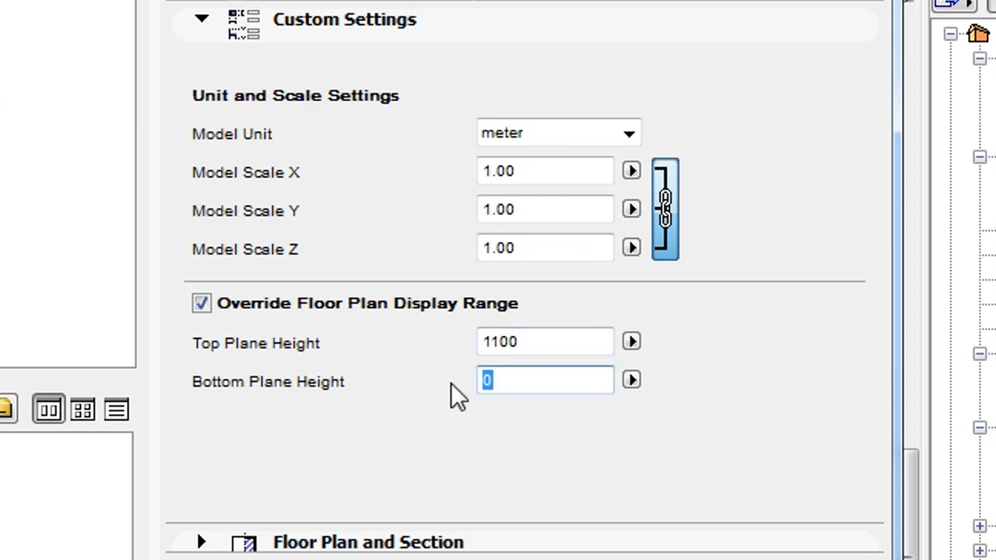
type("-1500")
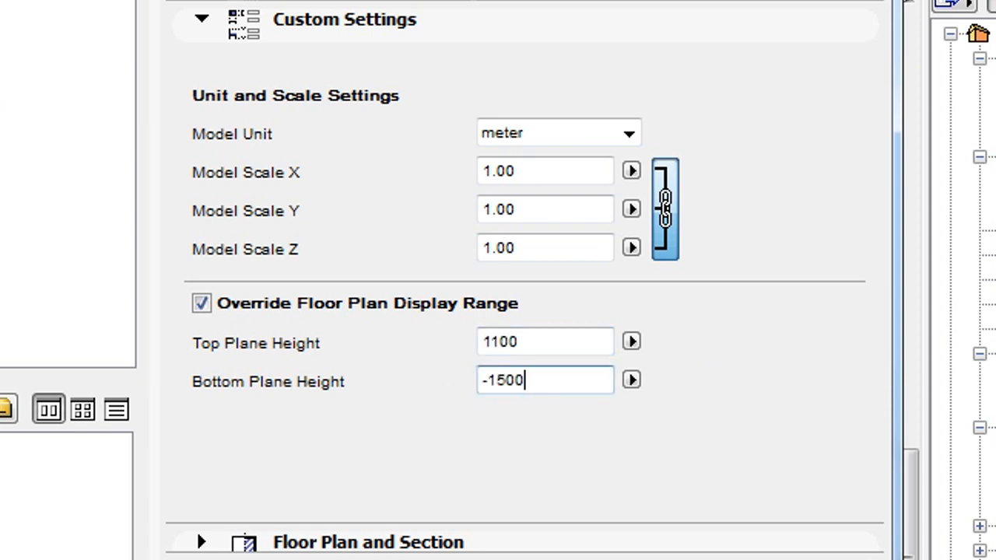
left_click(630, 341)
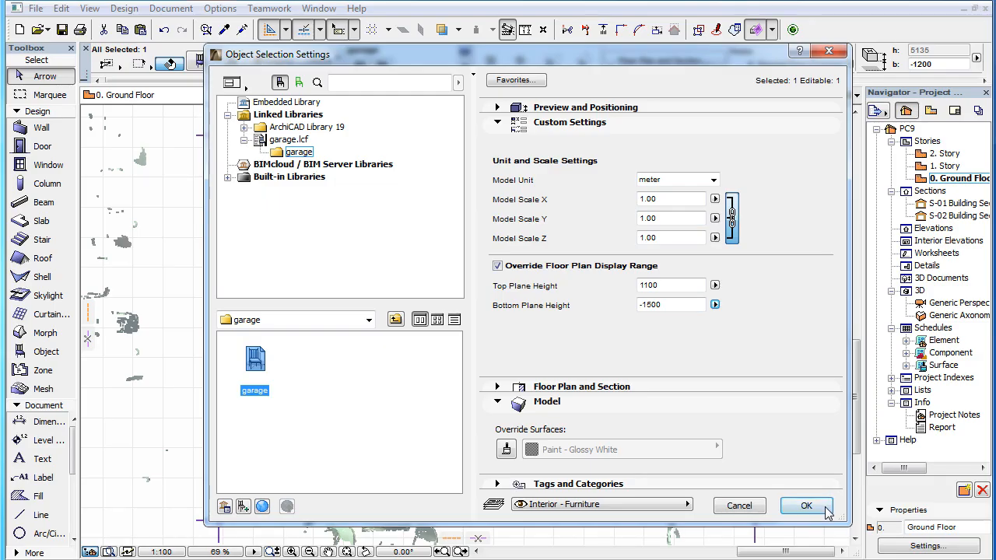
Accept the object settings to show the garage point cloud in plan
left_click(806, 506)
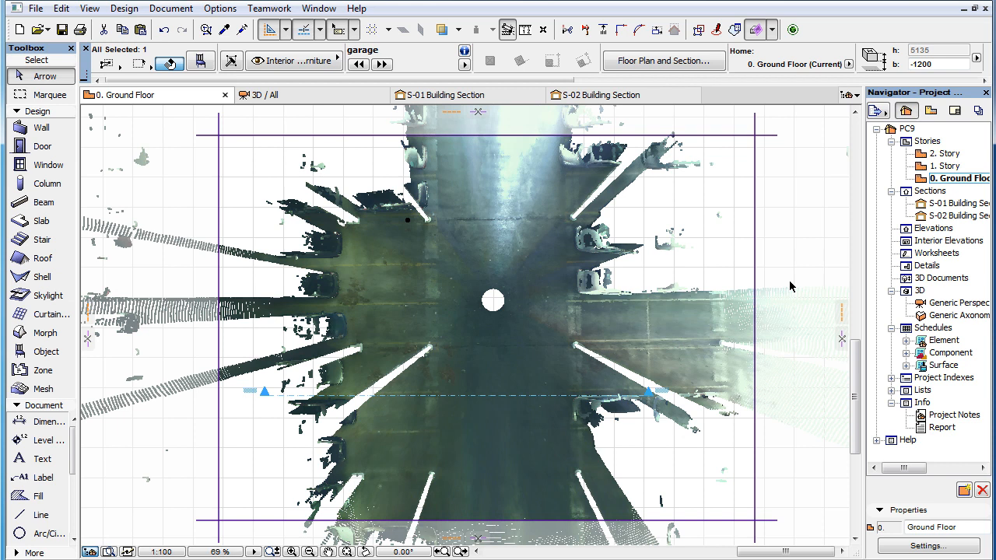
mouse_move(799, 288)
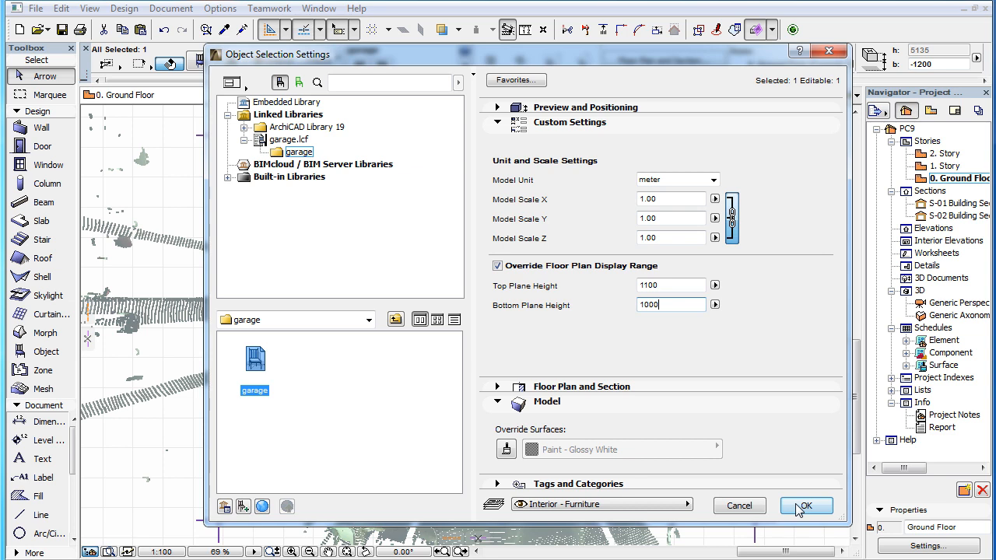
left_click(805, 505)
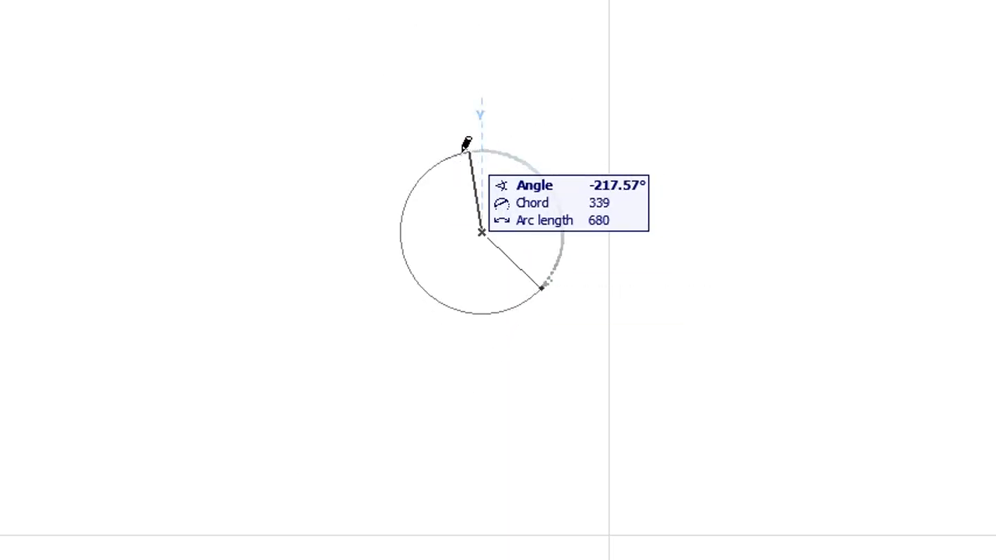
Place the circular column by picking a point on the sliced column's edge
left_click(463, 144)
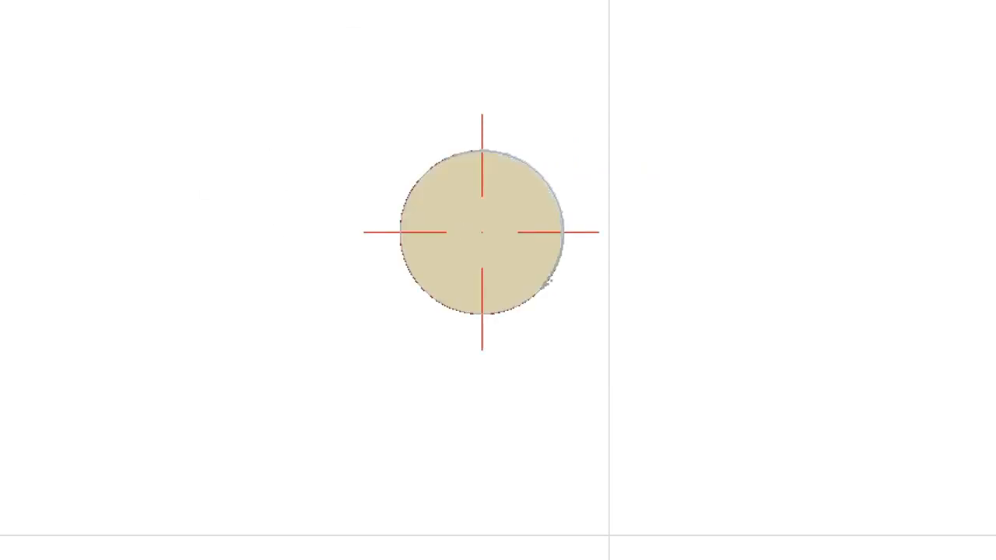